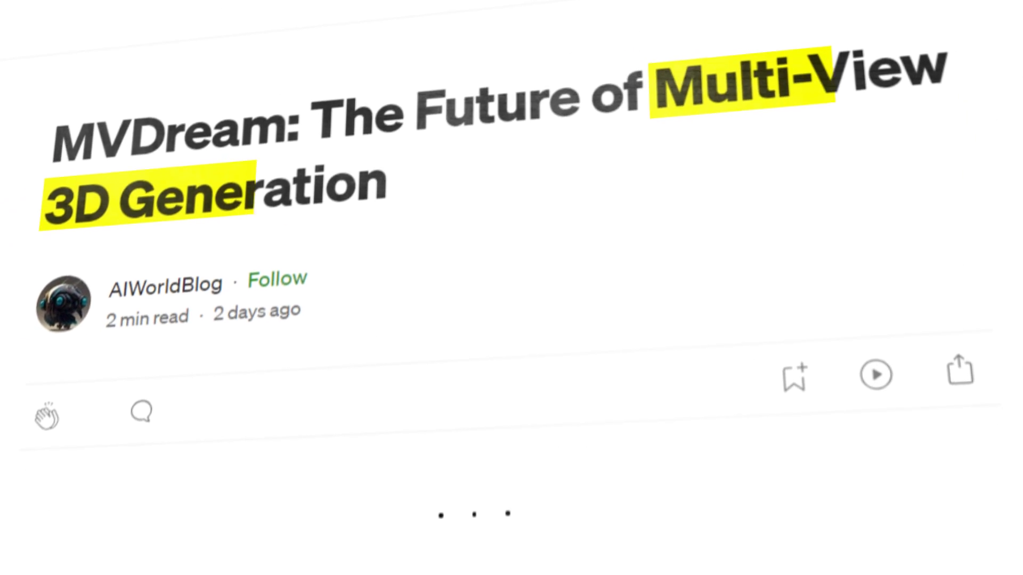
scroll(down, 3)
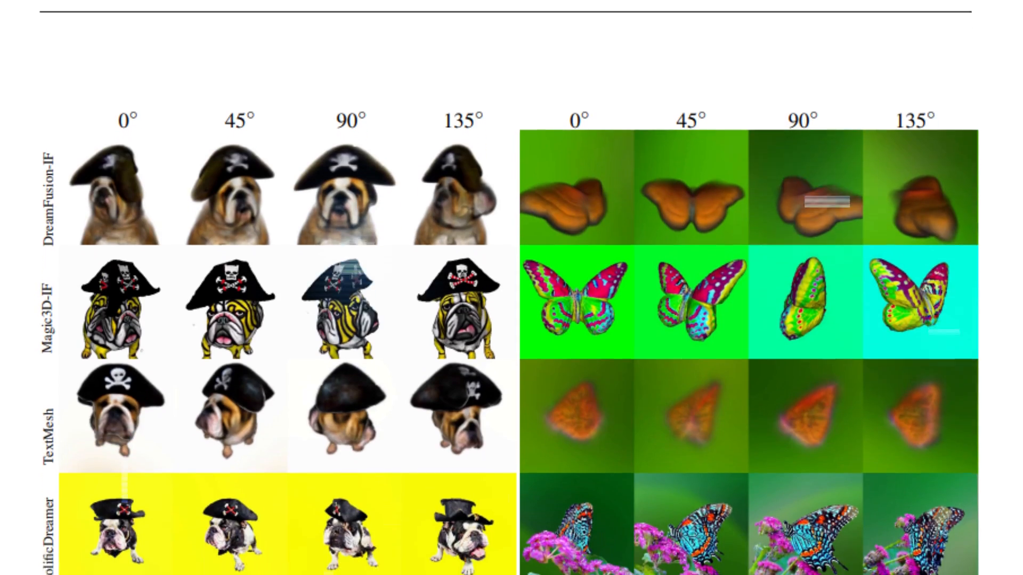
scroll(down, 3)
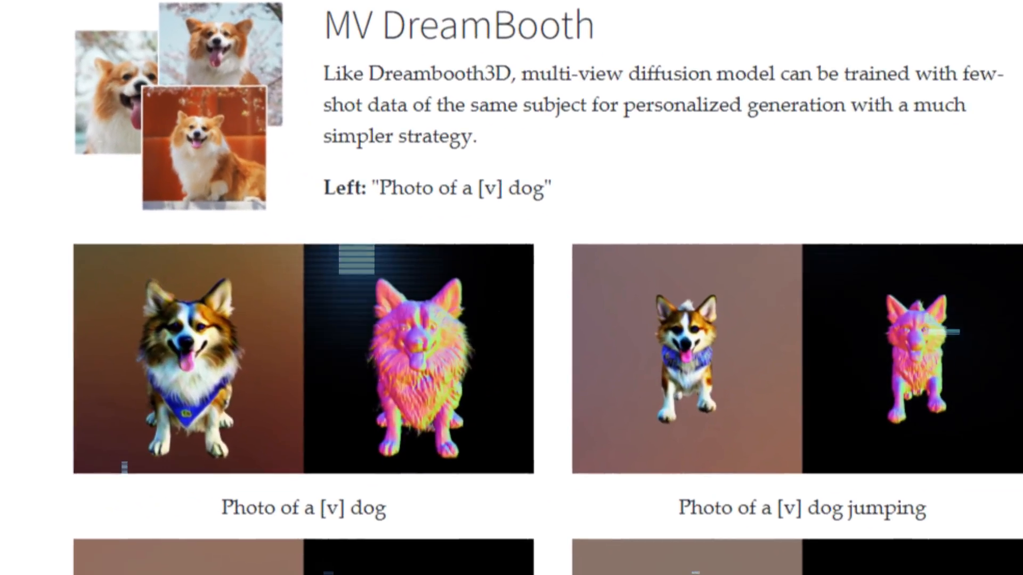
scroll(down, 3)
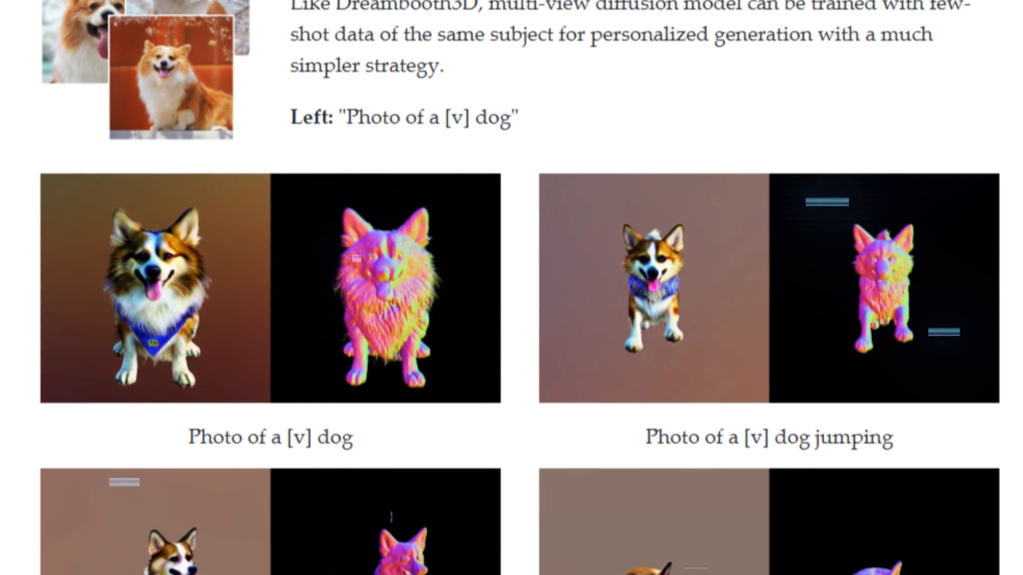
scroll(down, 3)
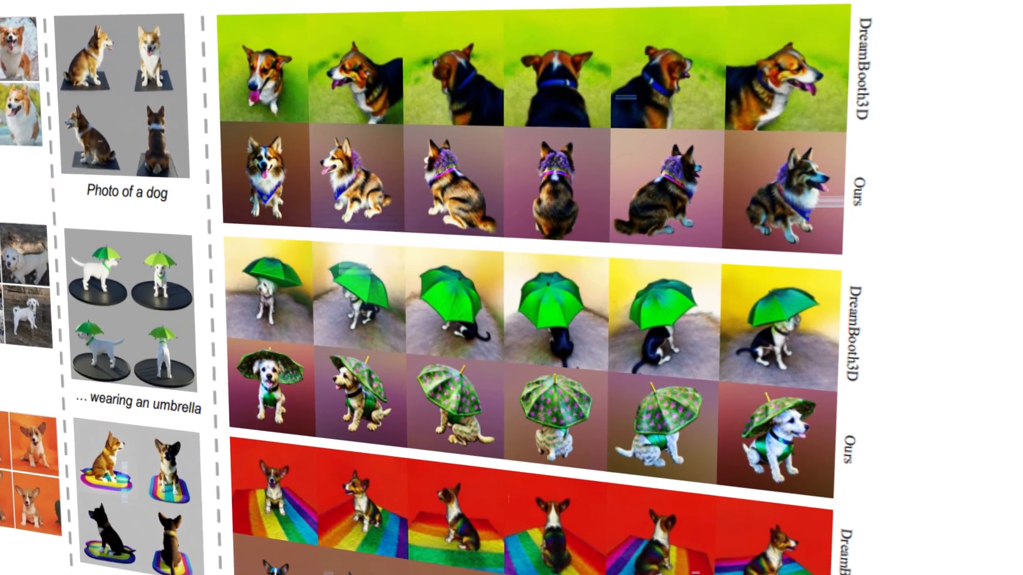
scroll(down, 3)
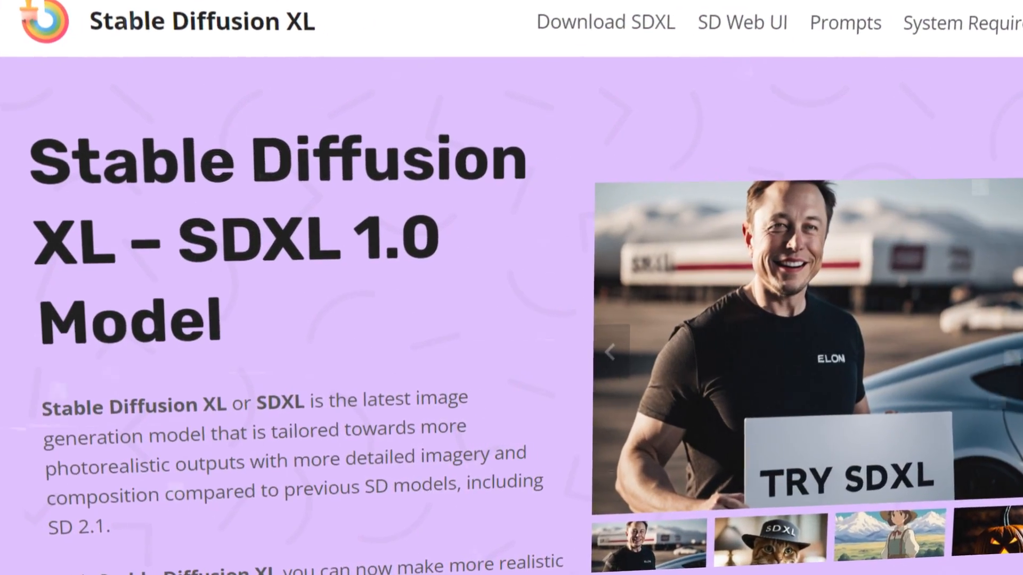
scroll(down, 3)
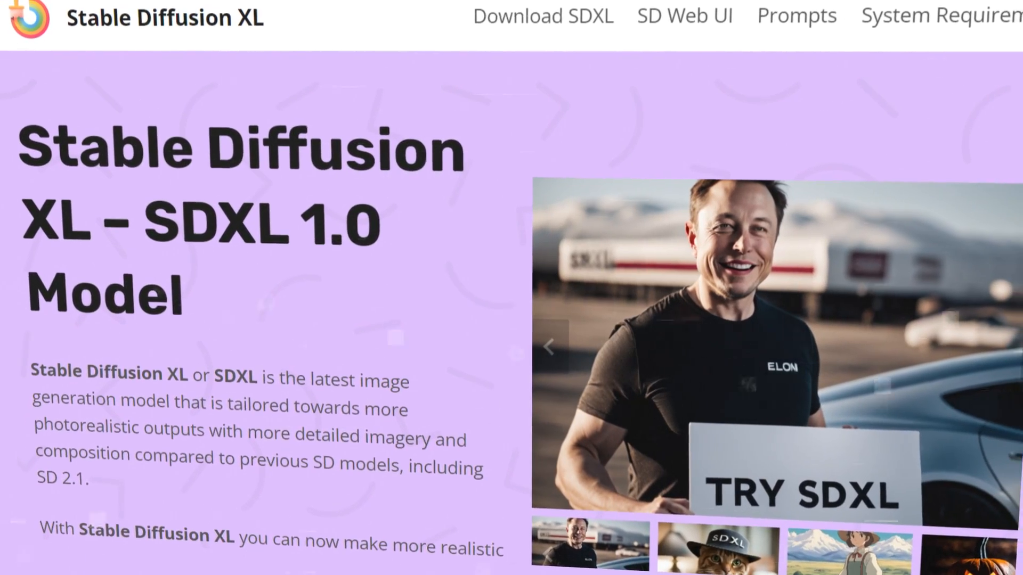